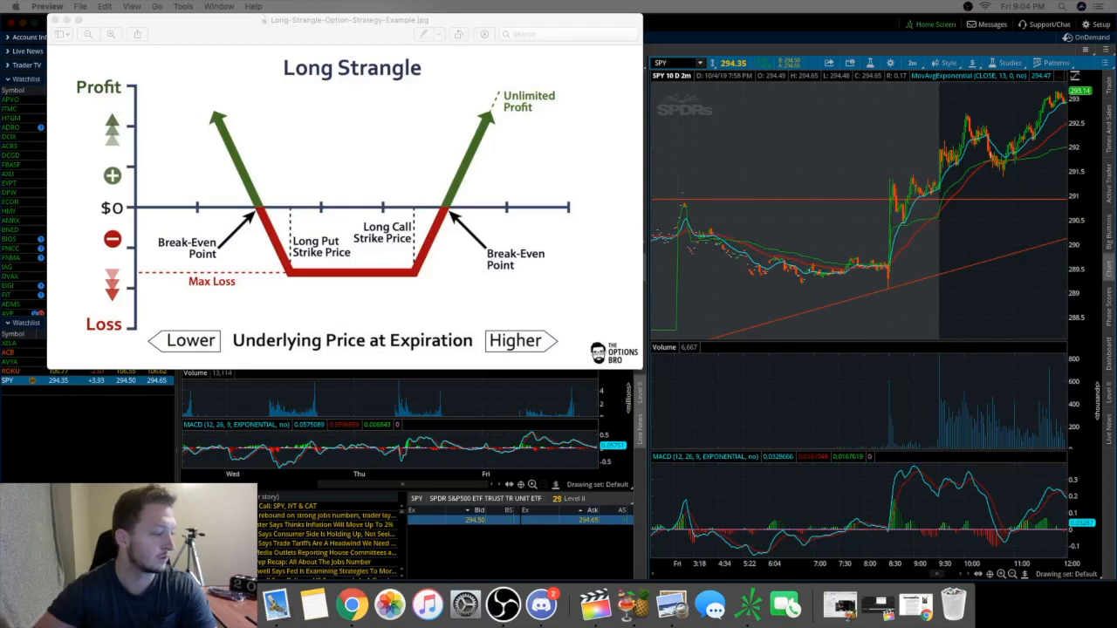
mouse_move(618, 6)
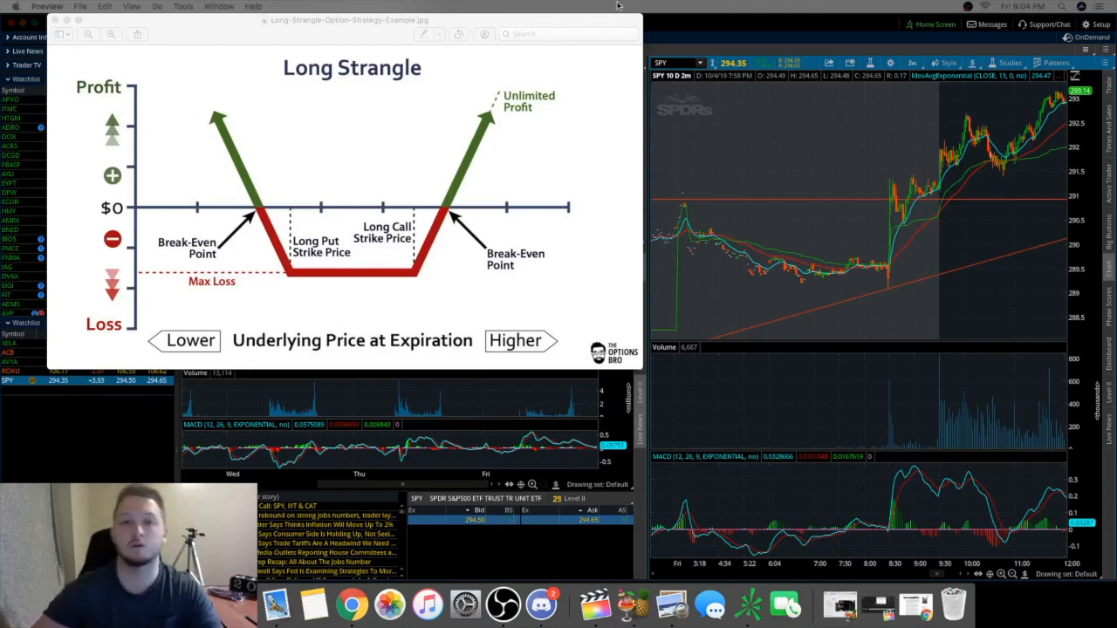
mouse_move(590, 24)
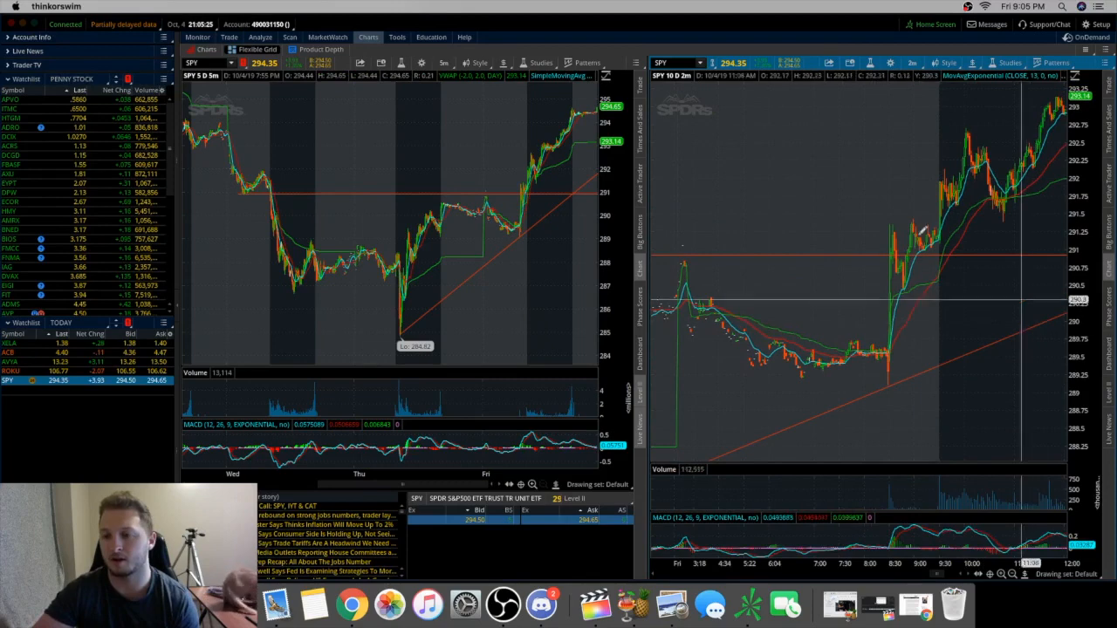
mouse_move(942, 226)
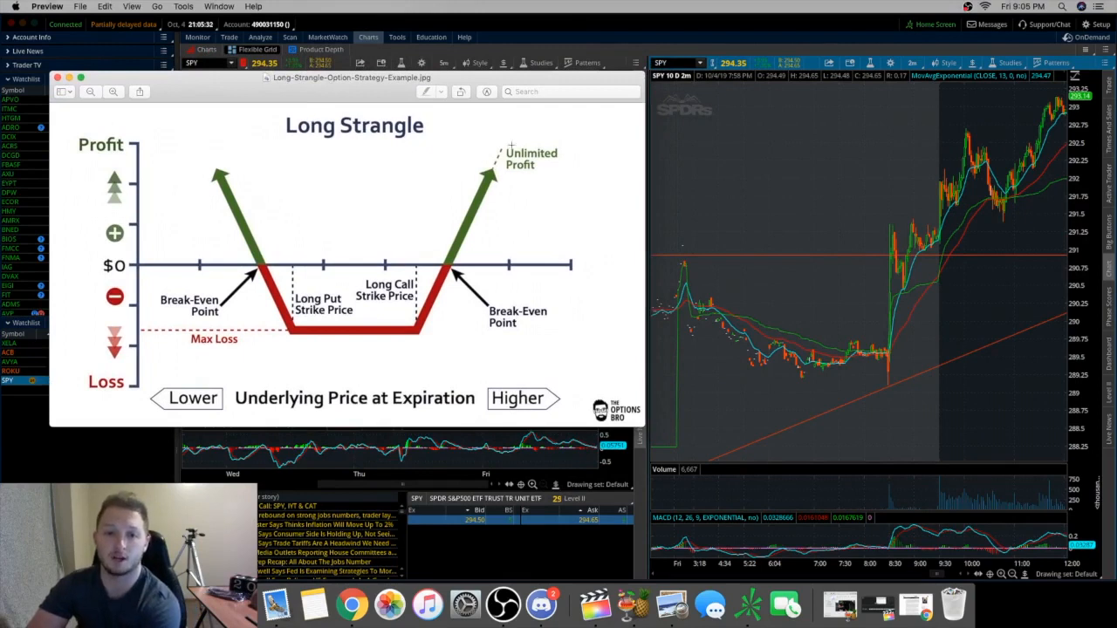
mouse_move(474, 223)
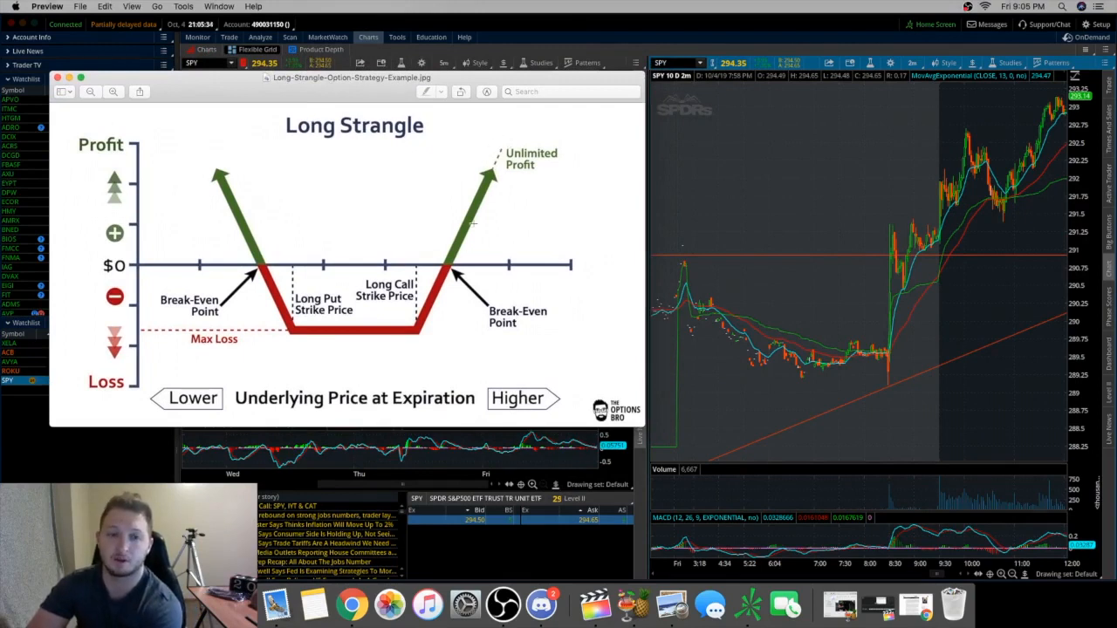
mouse_move(513, 147)
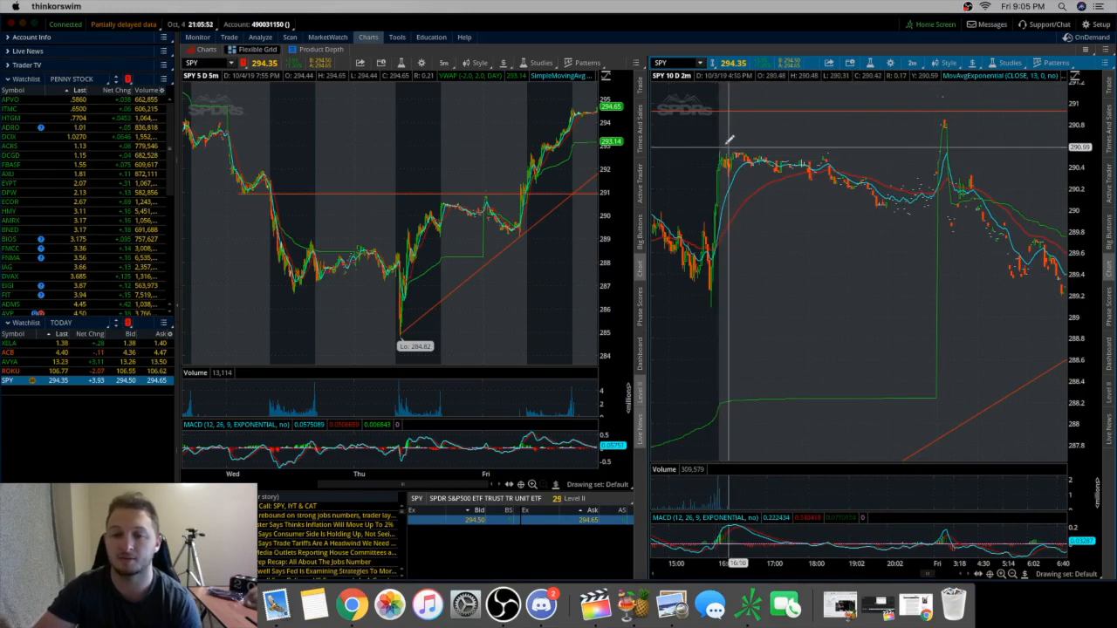
mouse_move(725, 141)
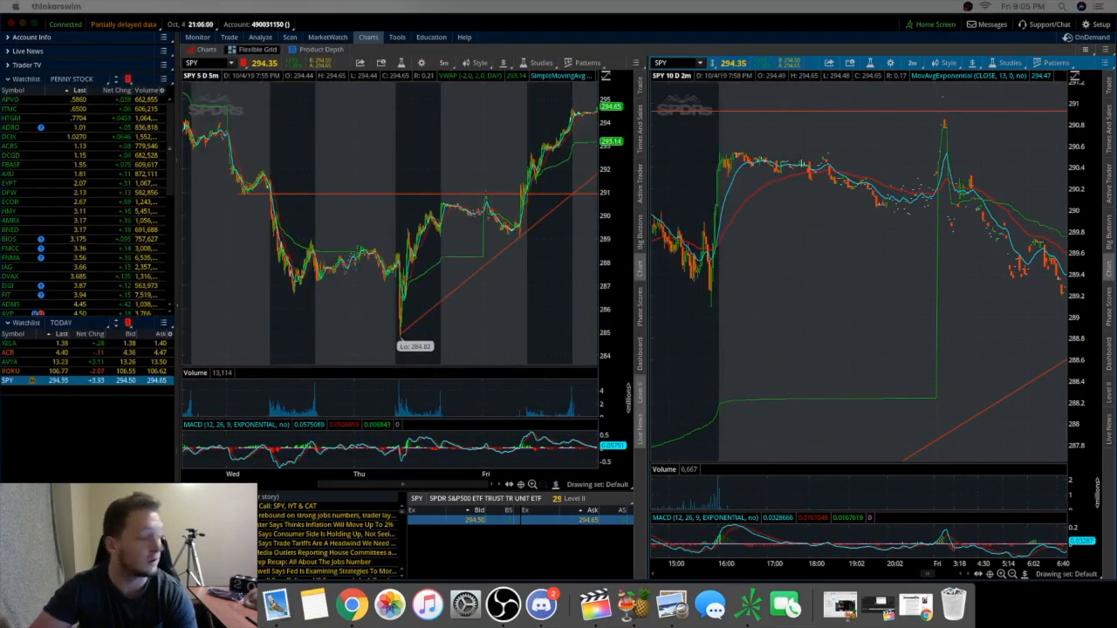
mouse_move(736, 157)
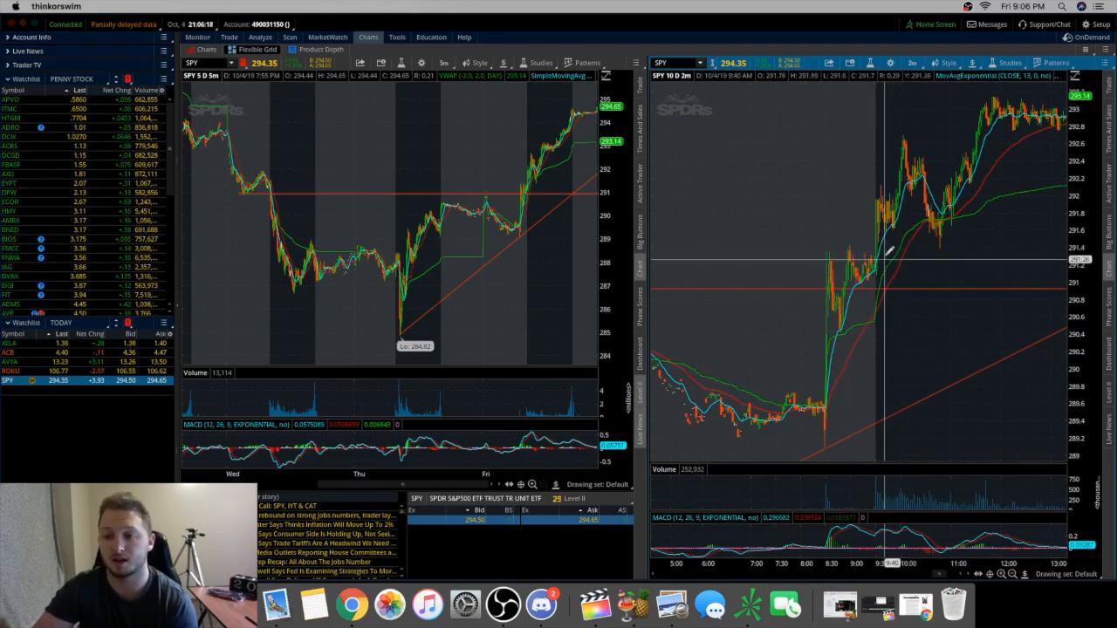
mouse_move(883, 255)
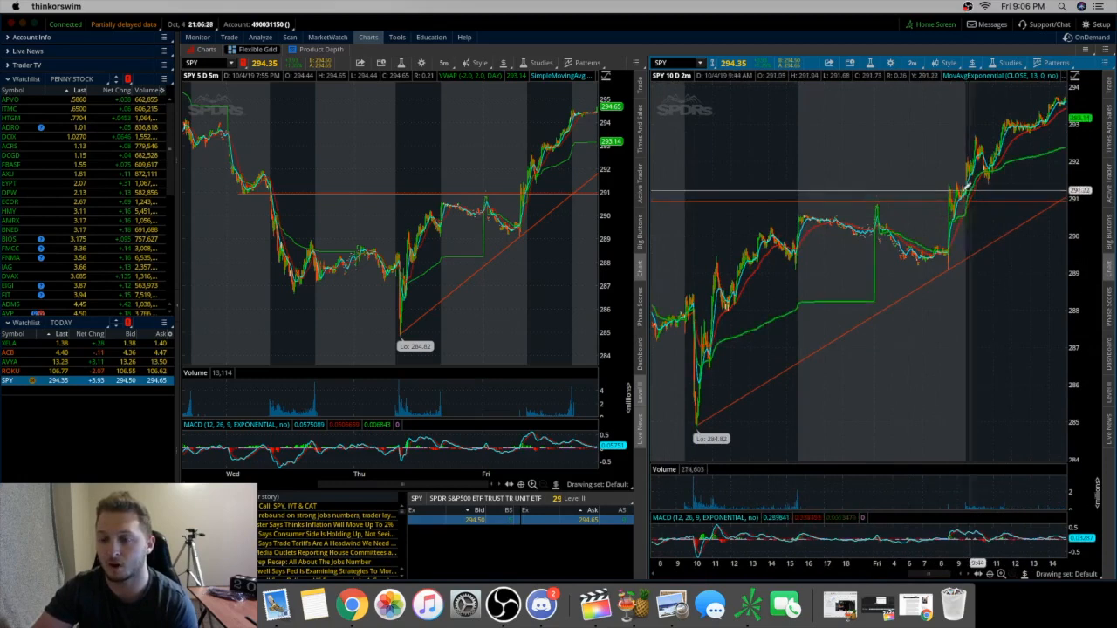
mouse_move(977, 184)
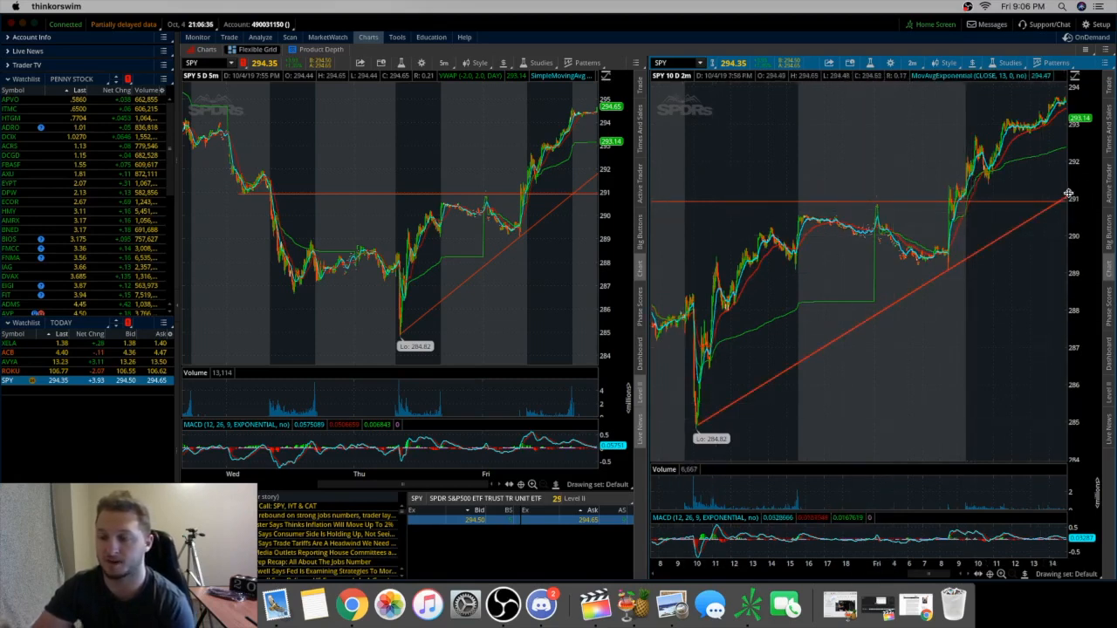
mouse_move(900, 203)
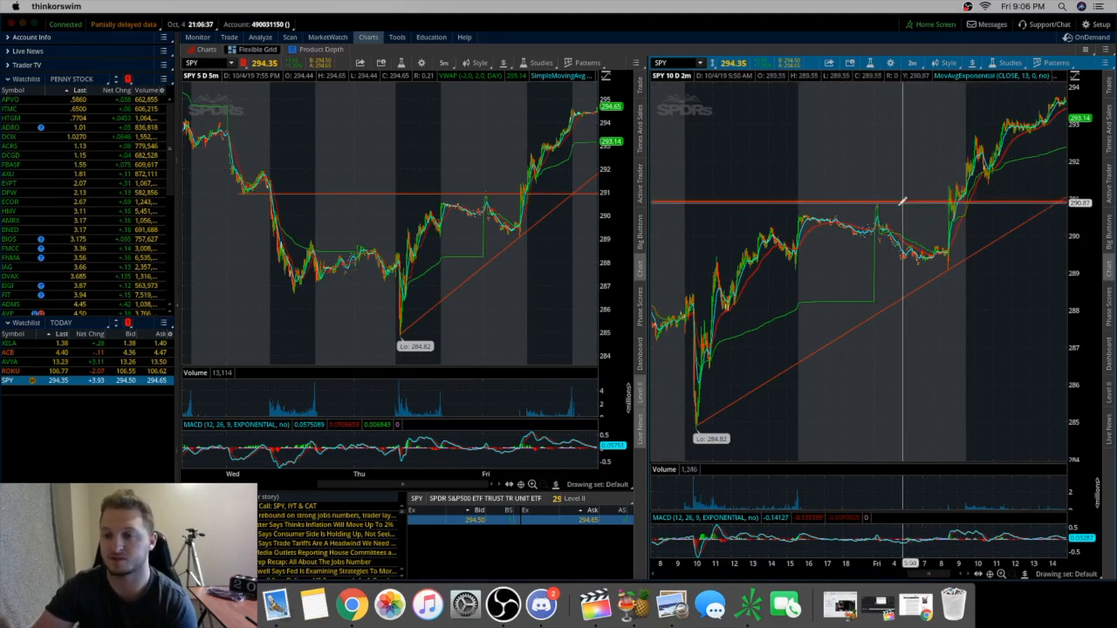
mouse_move(956, 225)
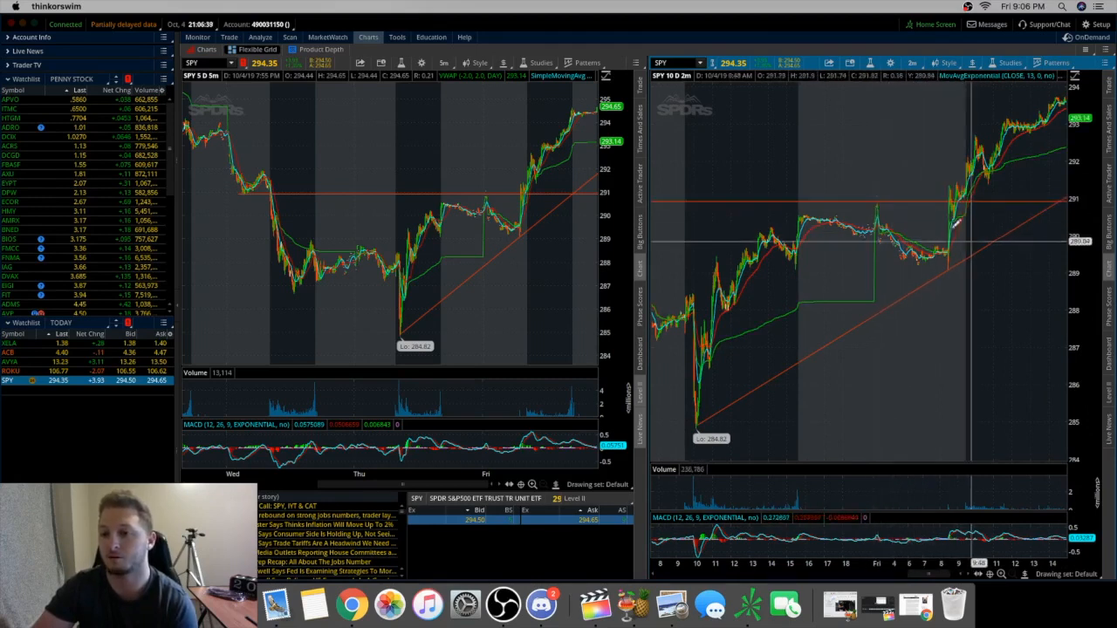
mouse_move(829, 305)
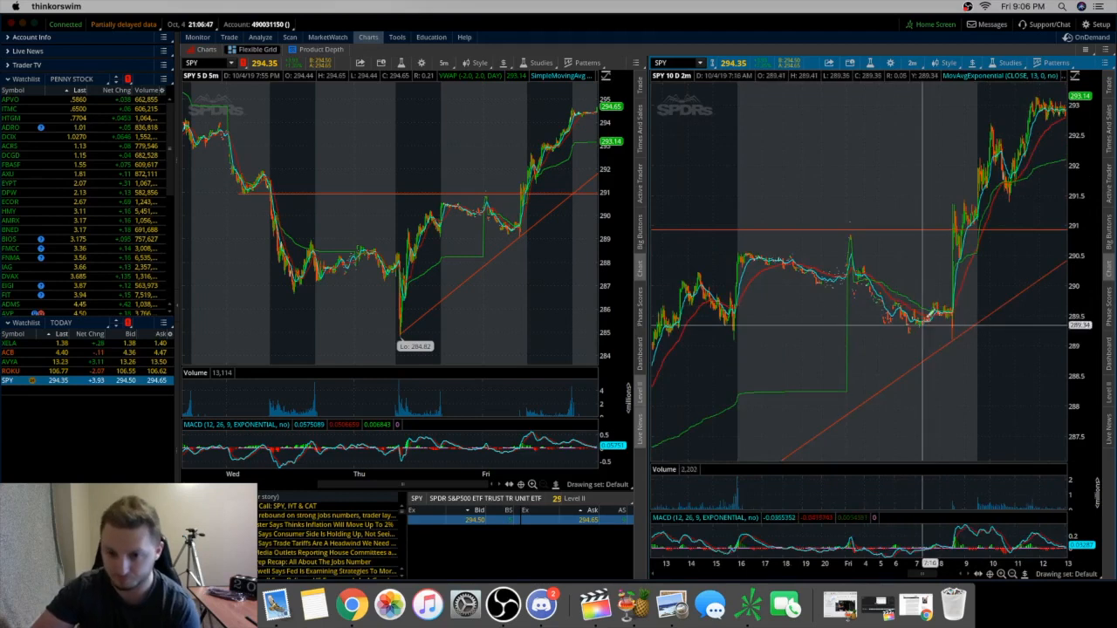
mouse_move(911, 211)
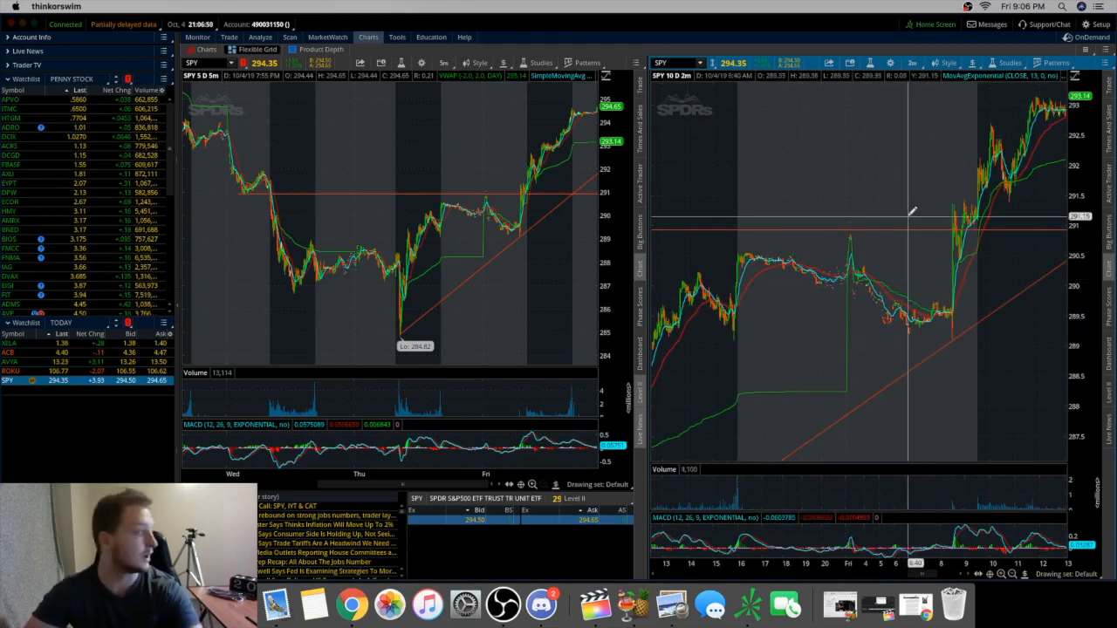
mouse_move(911, 216)
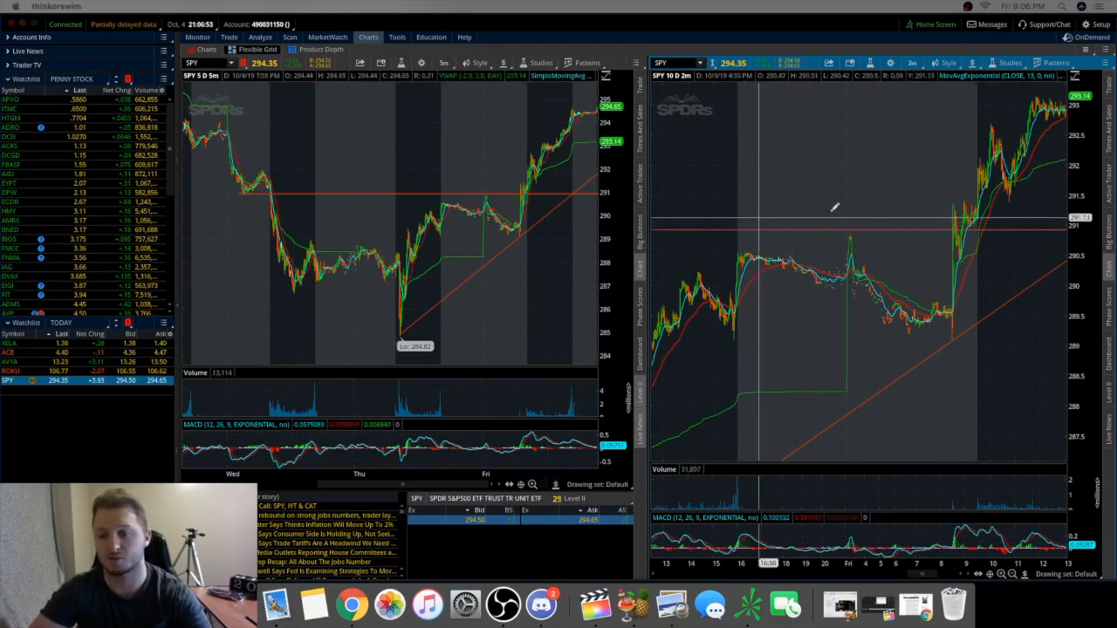
mouse_move(986, 213)
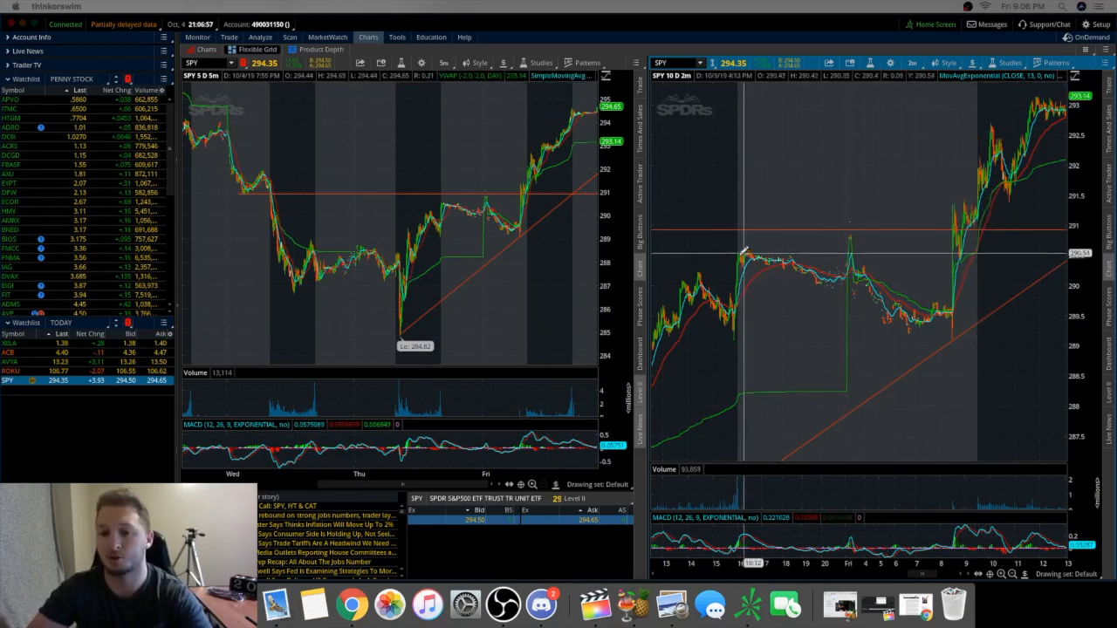
mouse_move(742, 255)
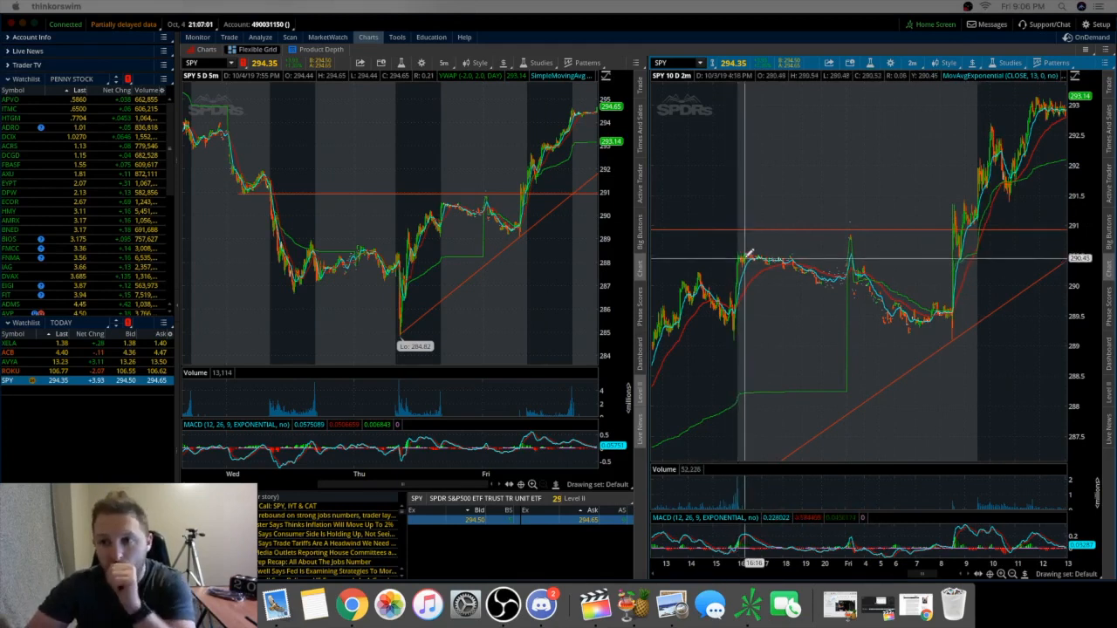
mouse_move(1051, 136)
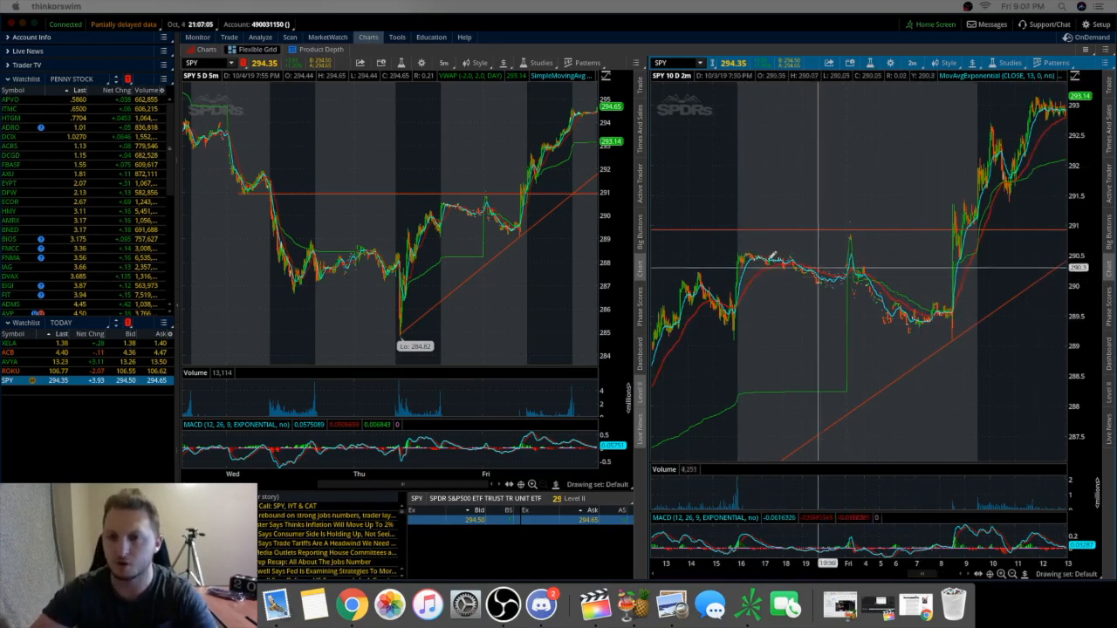
mouse_move(742, 258)
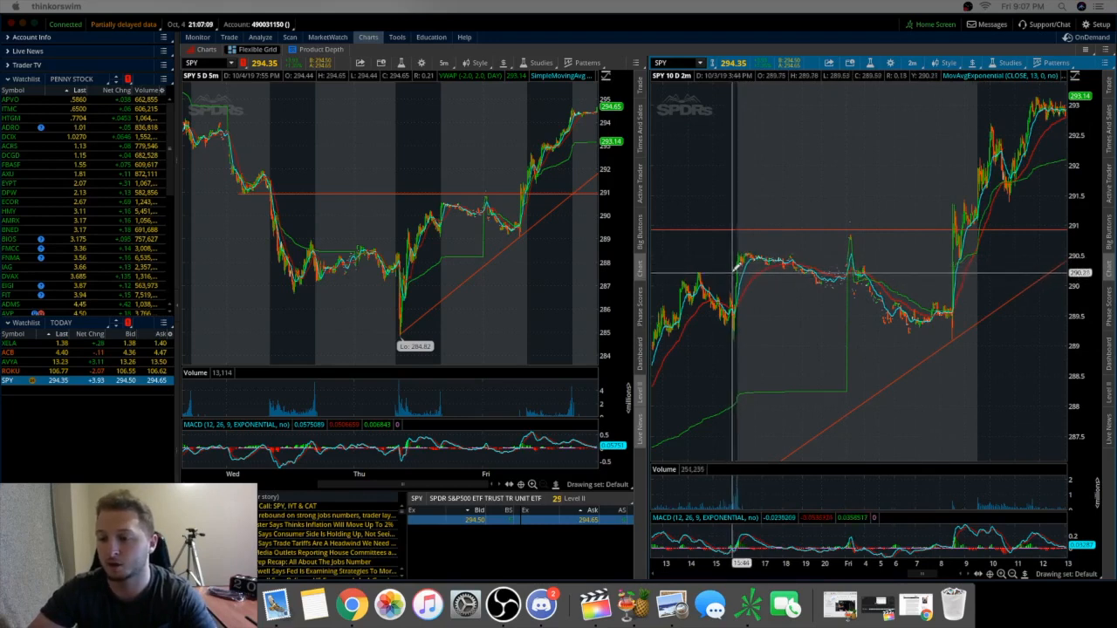
mouse_move(740, 261)
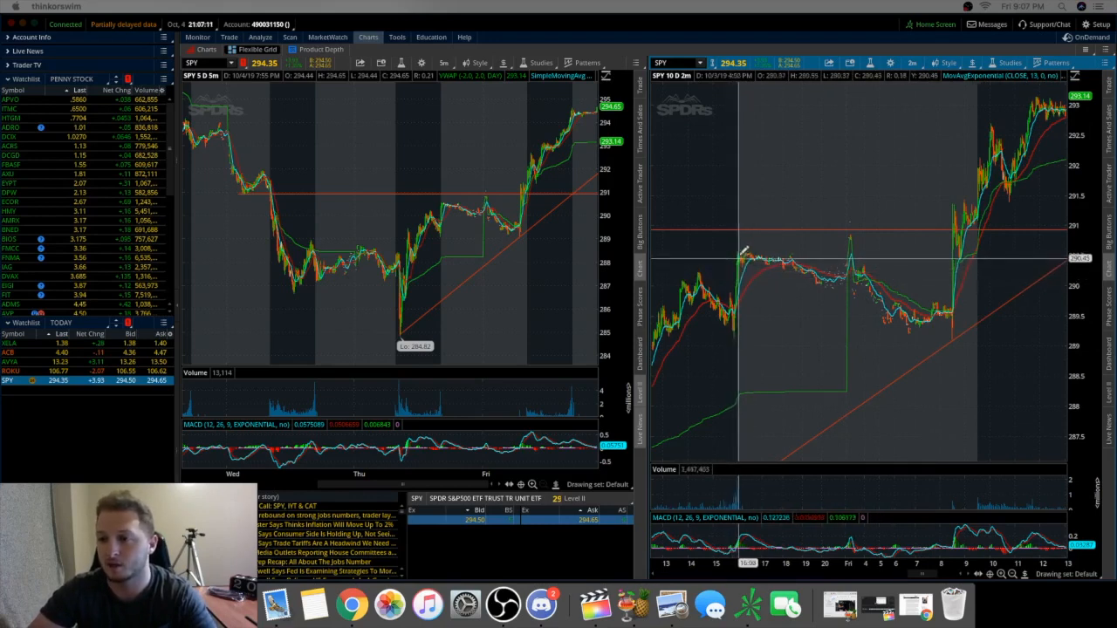
mouse_move(736, 262)
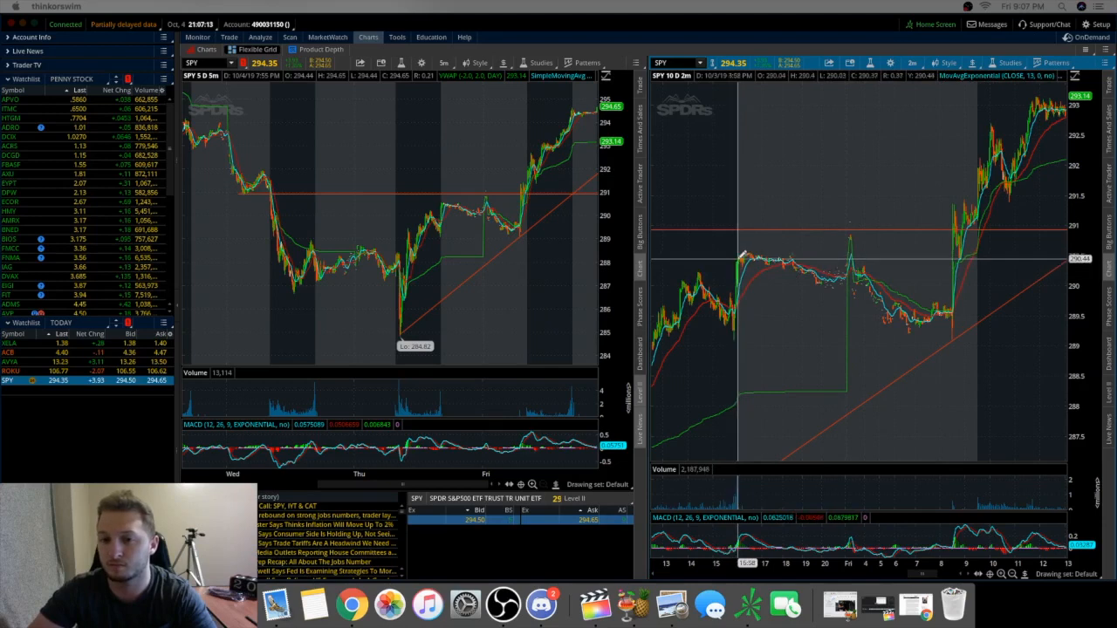
mouse_move(739, 258)
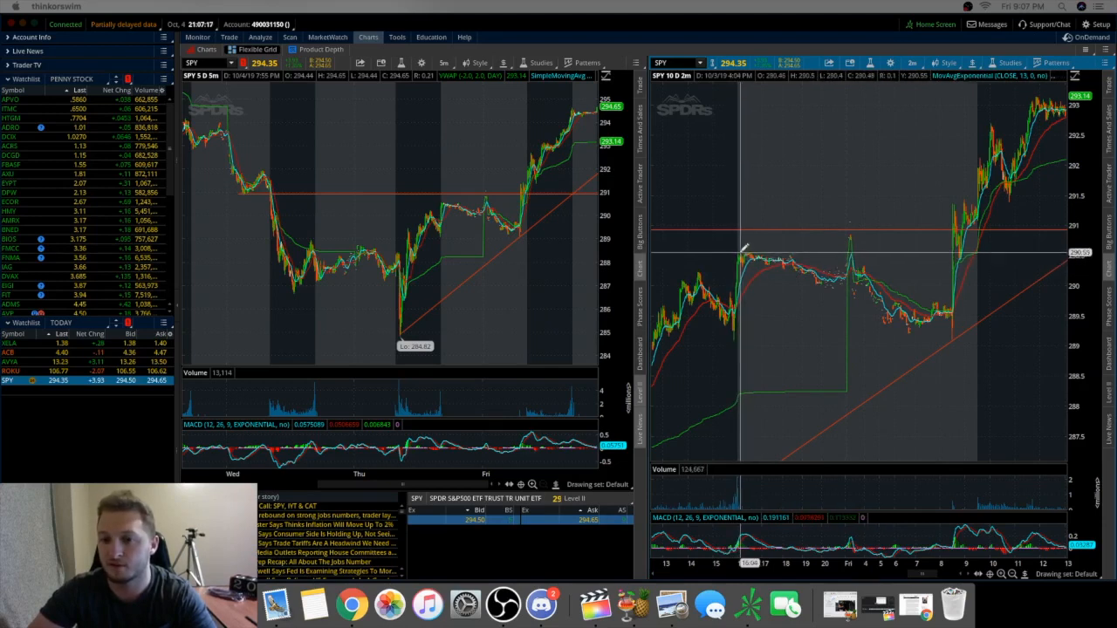
mouse_move(742, 253)
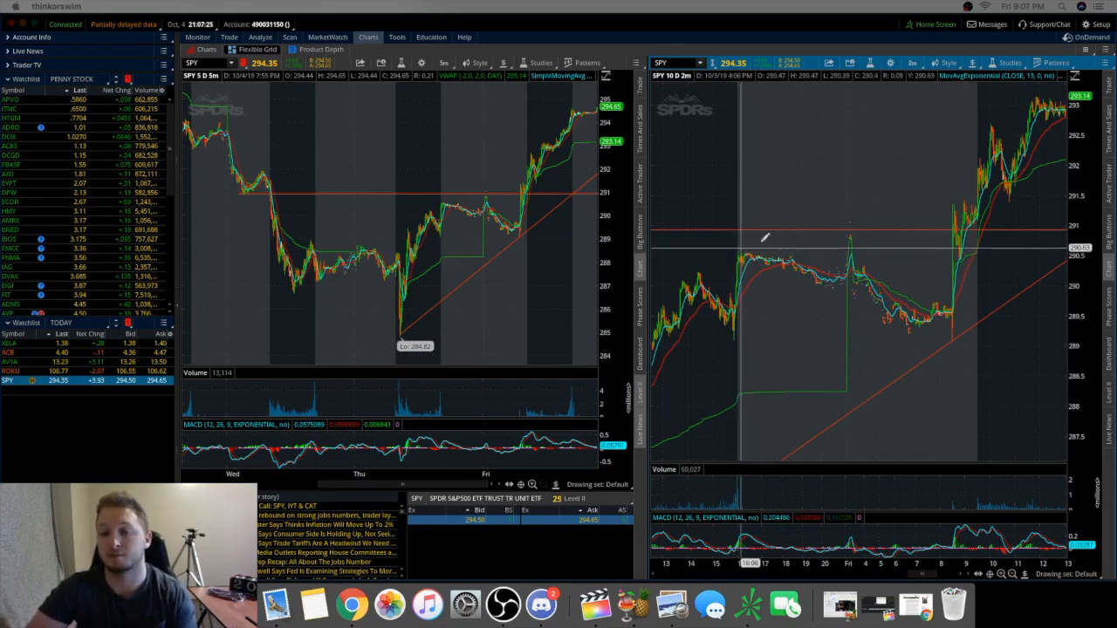
mouse_move(969, 293)
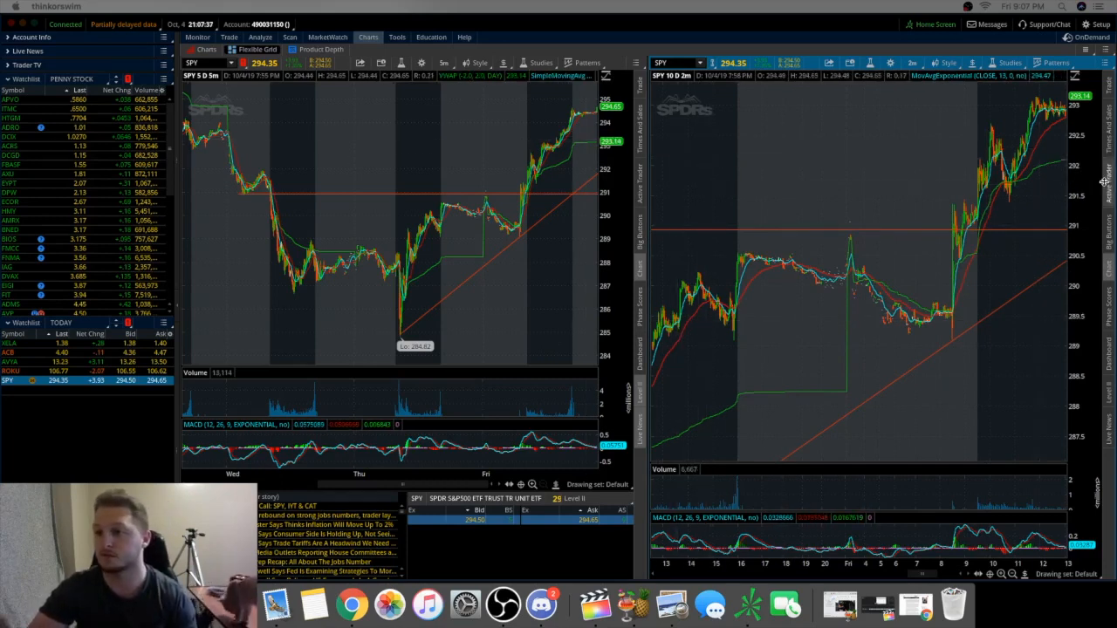
mouse_move(939, 224)
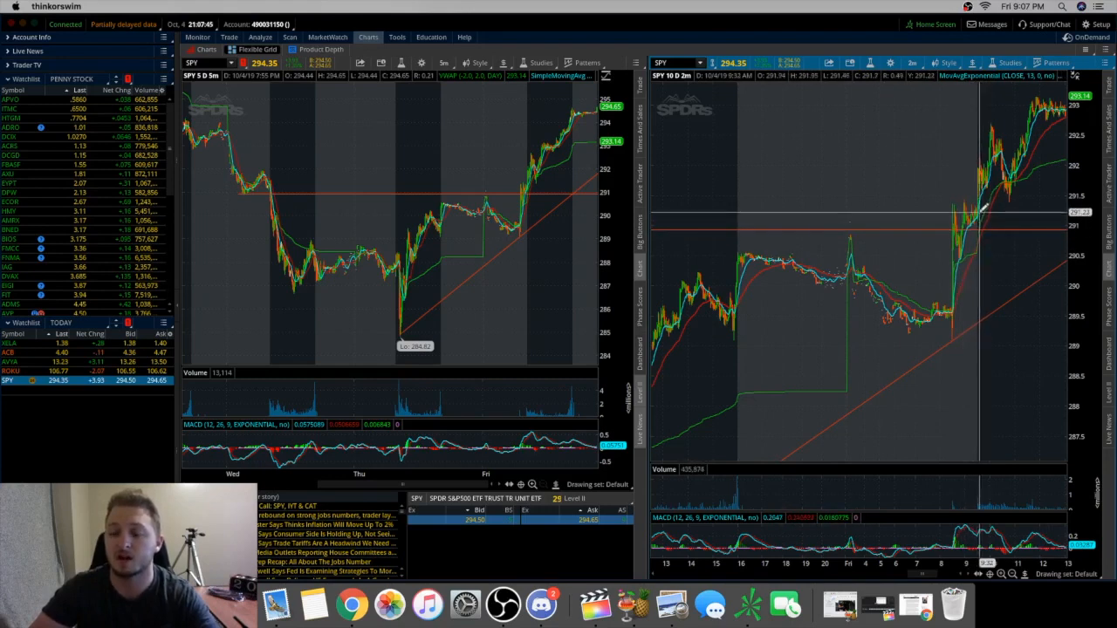
mouse_move(978, 224)
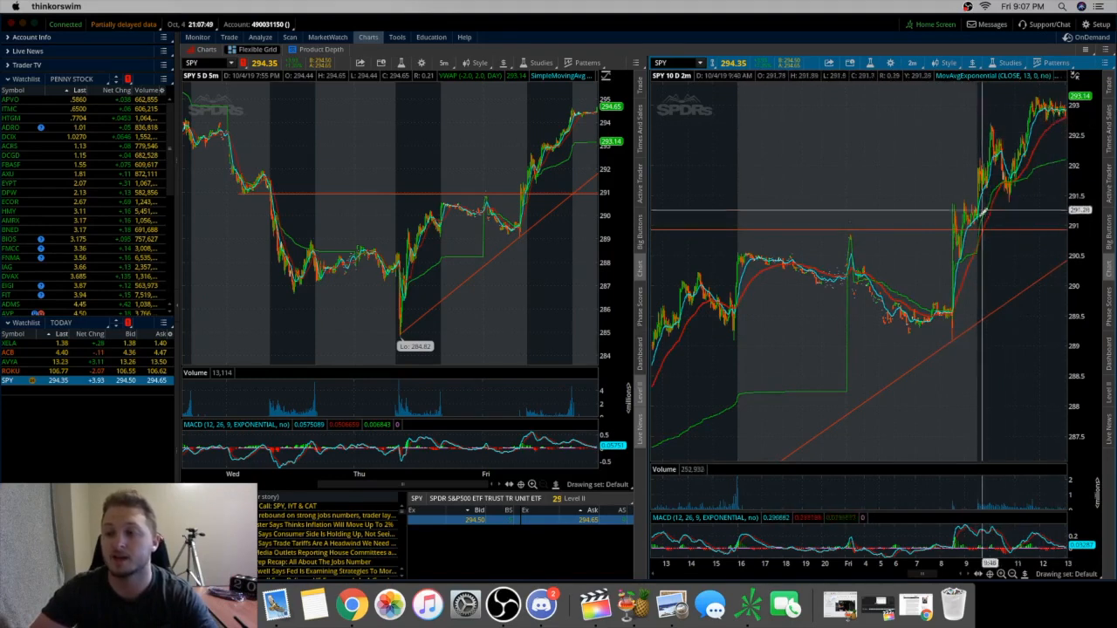
mouse_move(977, 218)
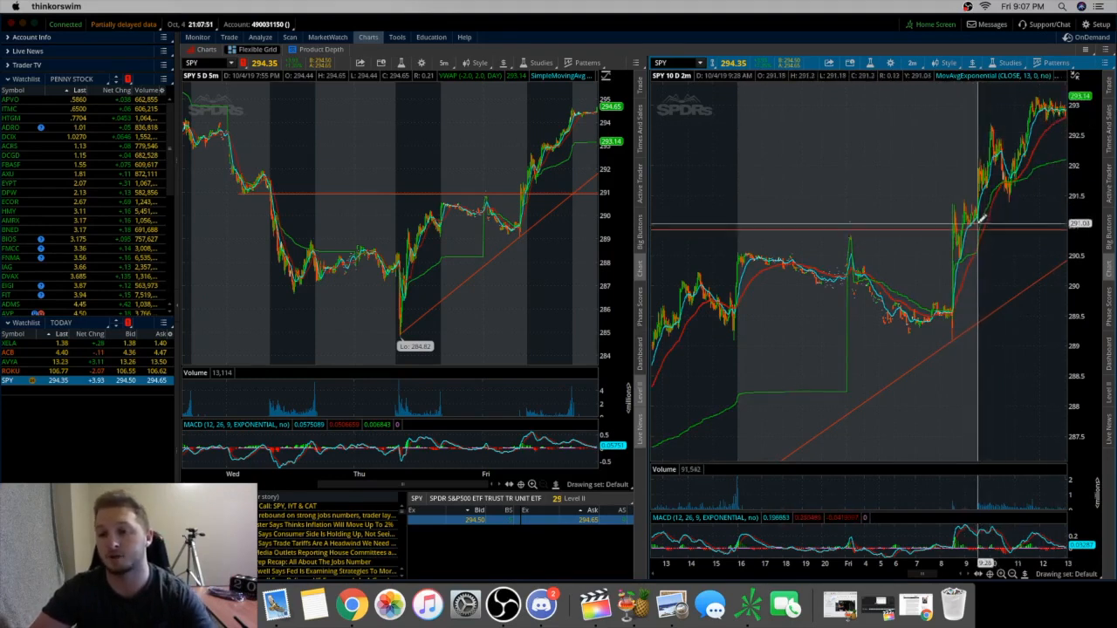
mouse_move(991, 230)
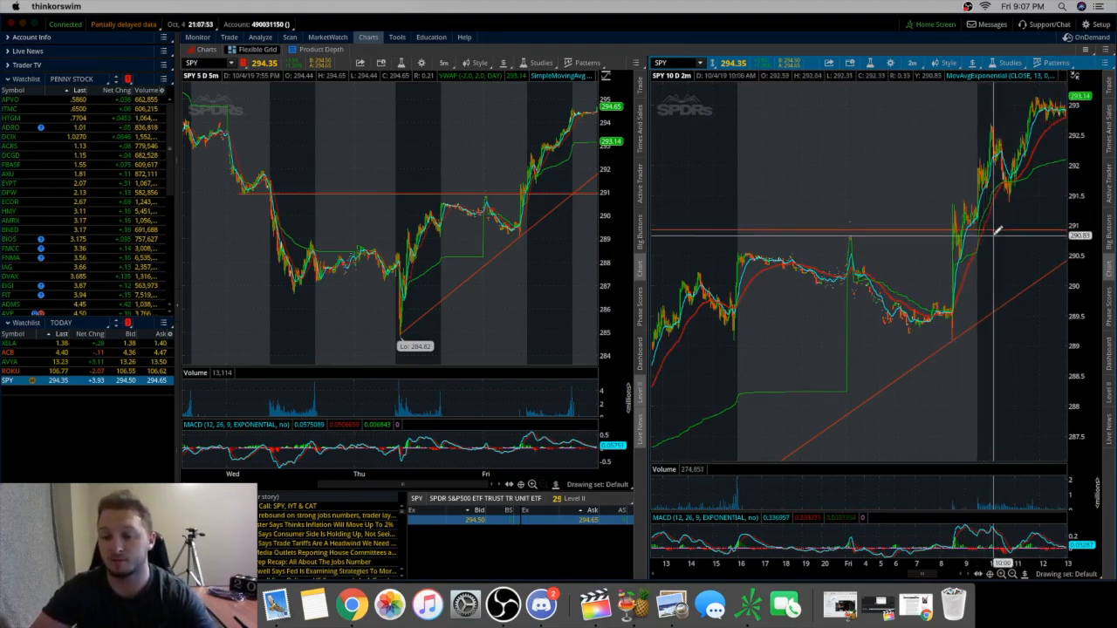
mouse_move(991, 255)
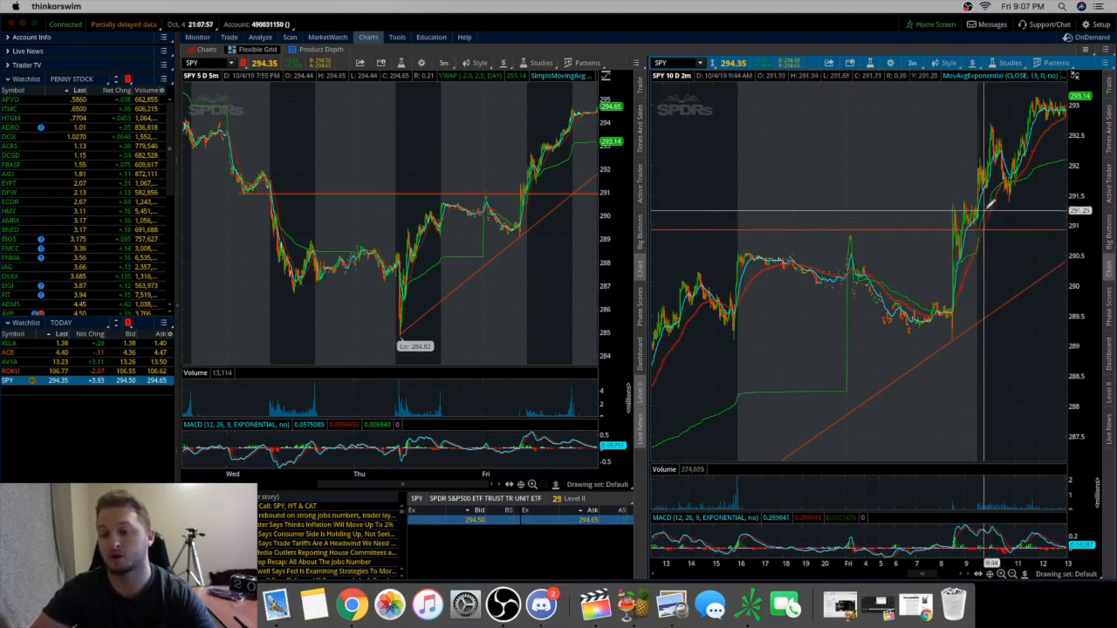
mouse_move(986, 206)
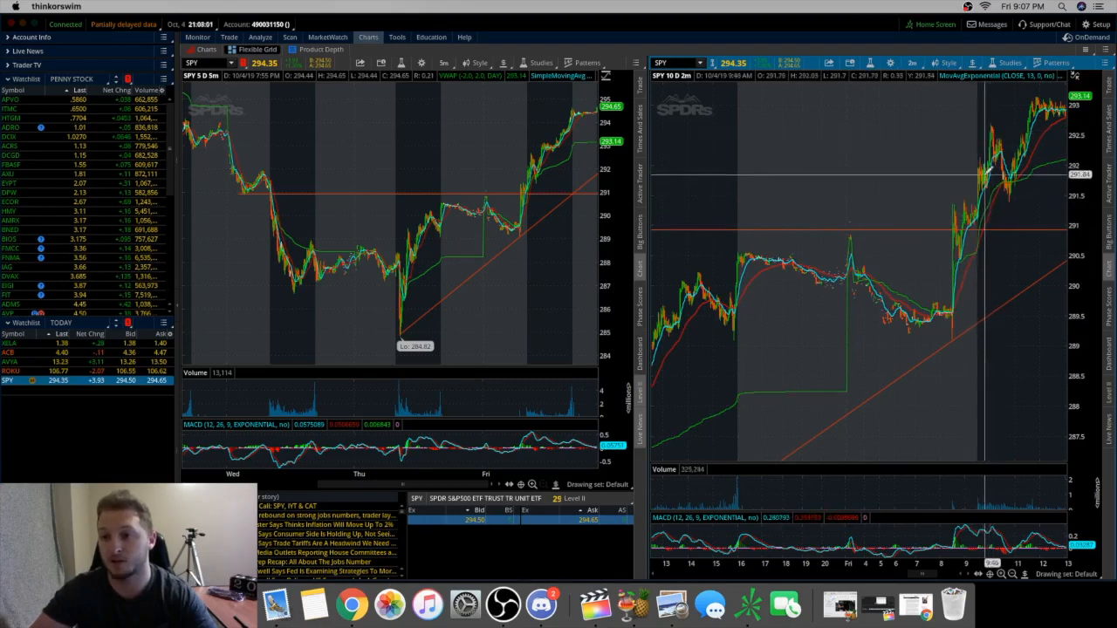
mouse_move(981, 206)
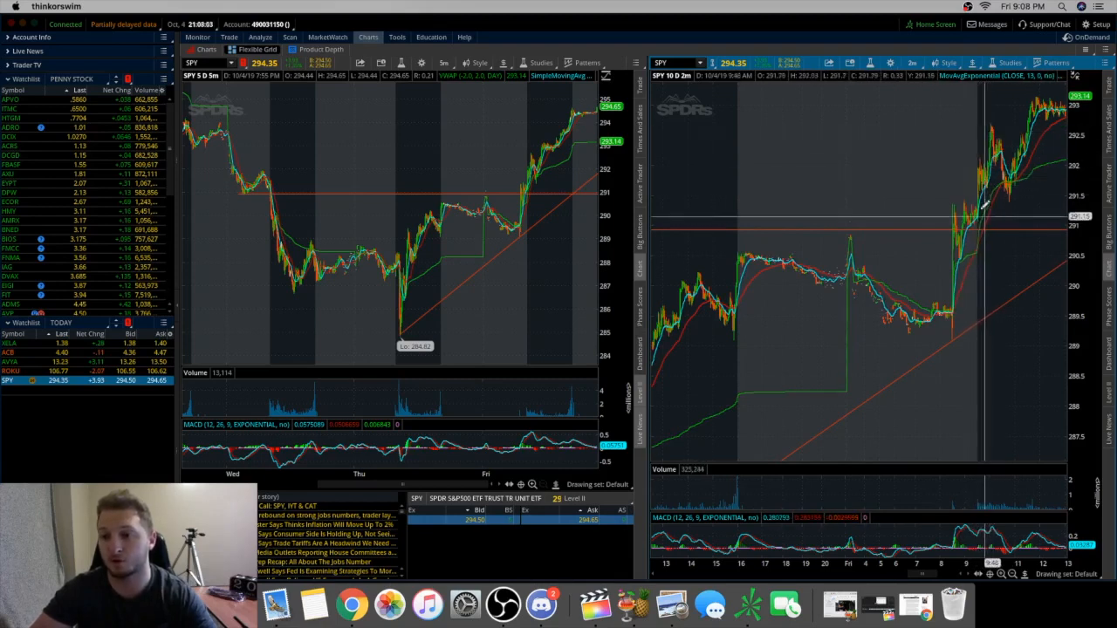
mouse_move(984, 184)
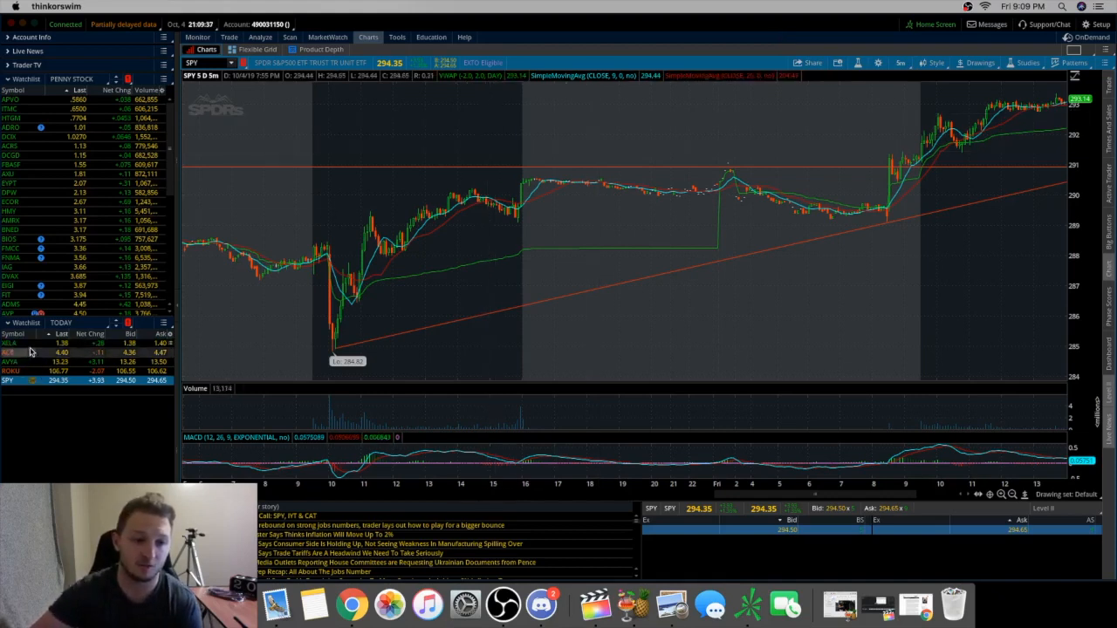
mouse_move(42, 339)
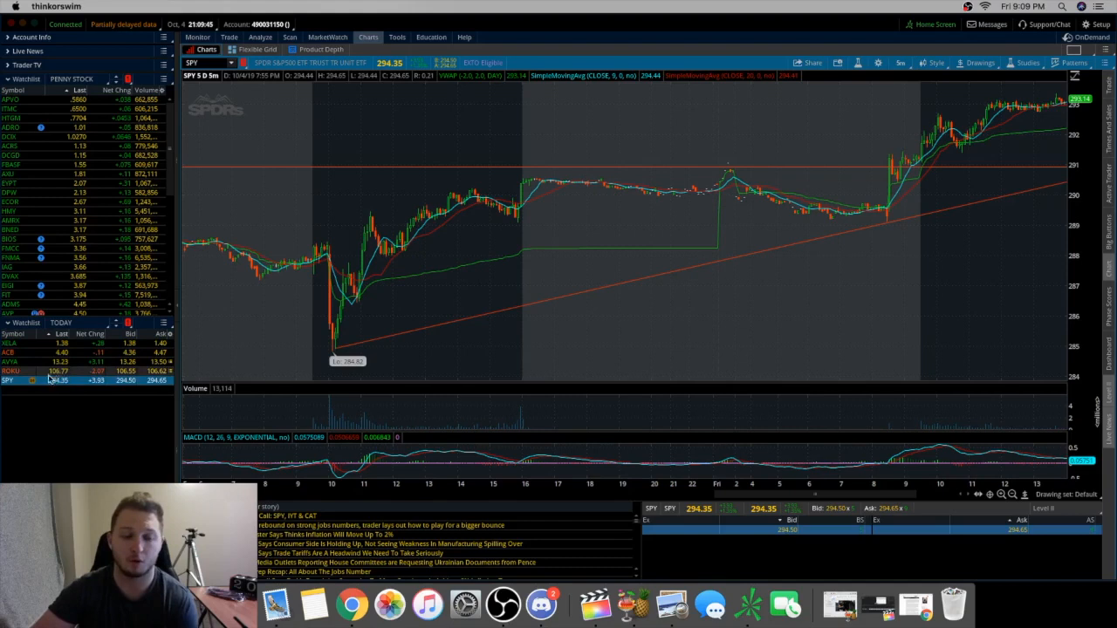
mouse_move(649, 253)
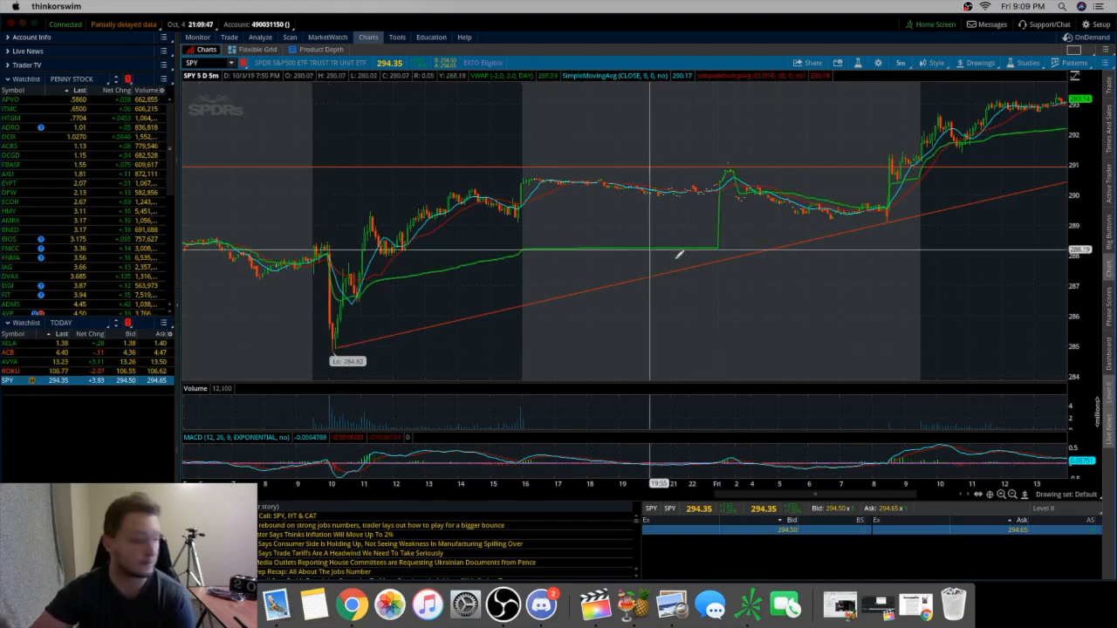
mouse_move(679, 253)
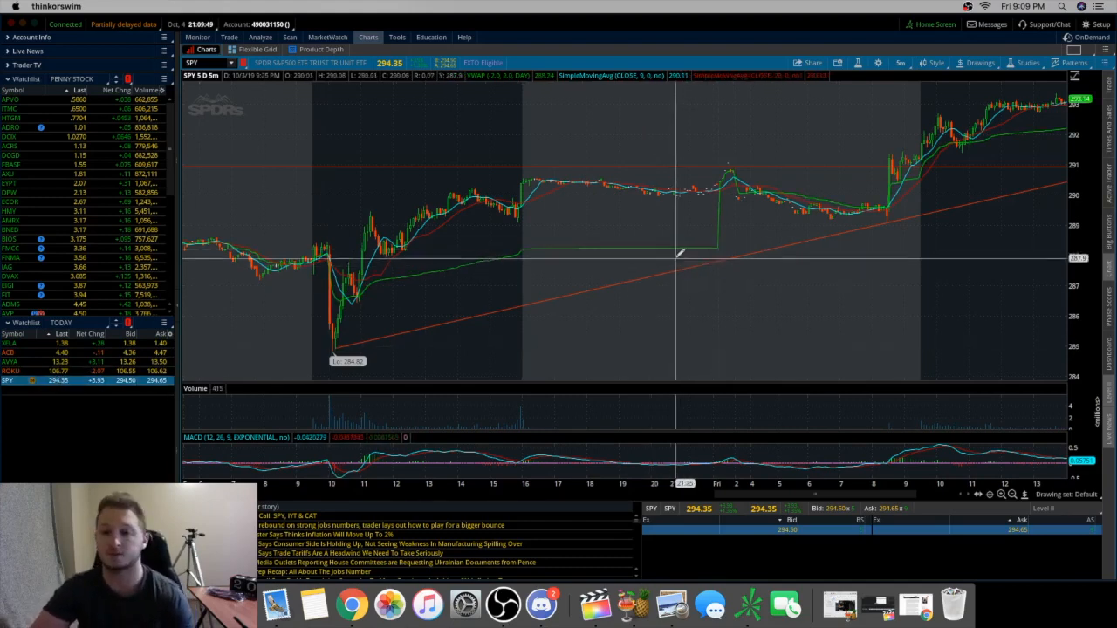